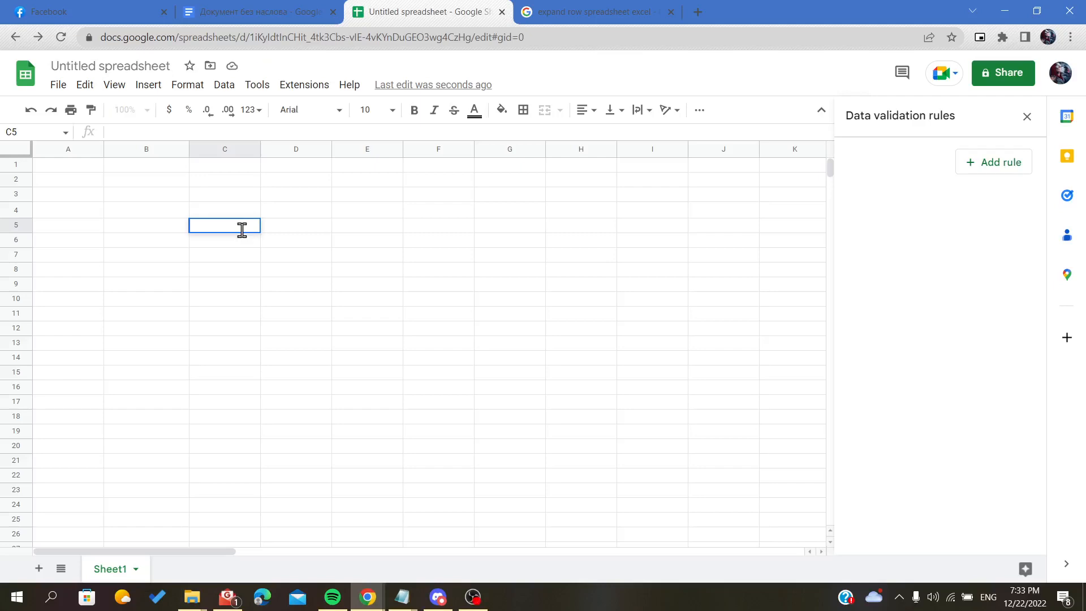
- Select columns E, C and D in turn via their headers
click(367, 149)
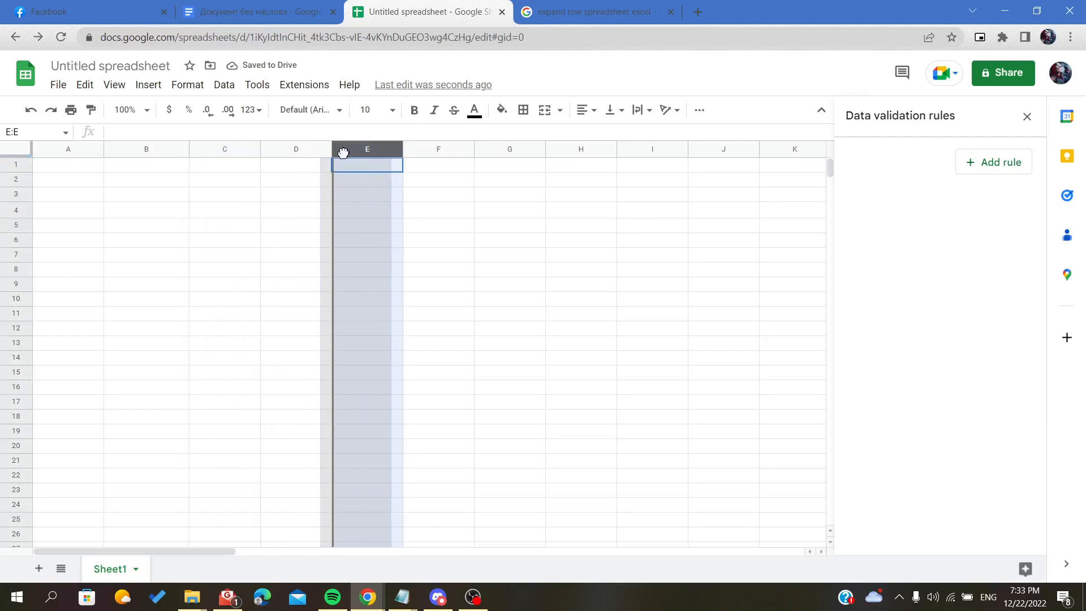
mouse_move(166, 232)
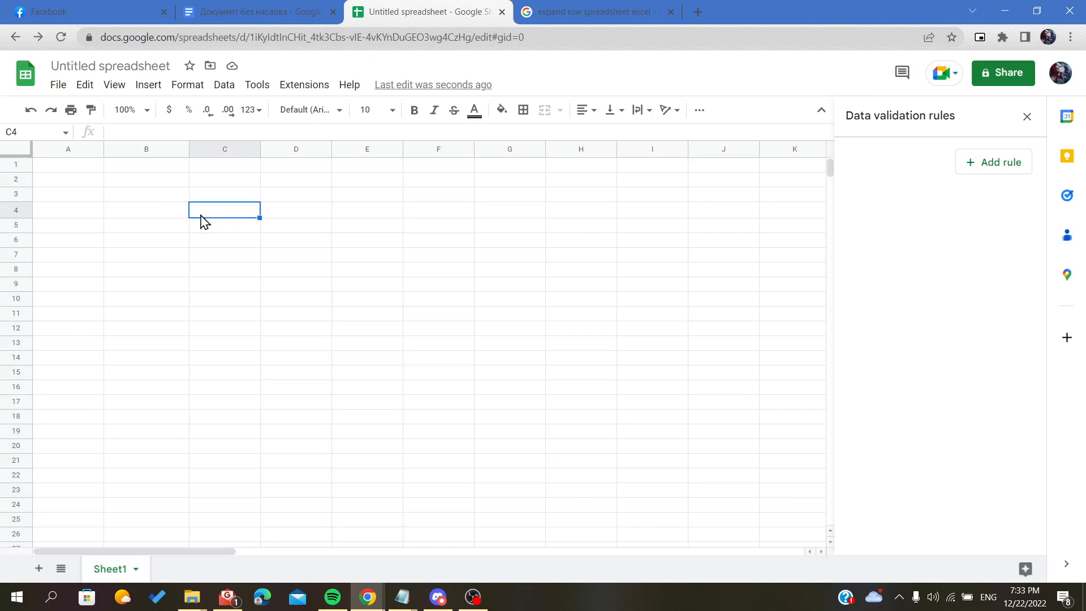
mouse_move(247, 180)
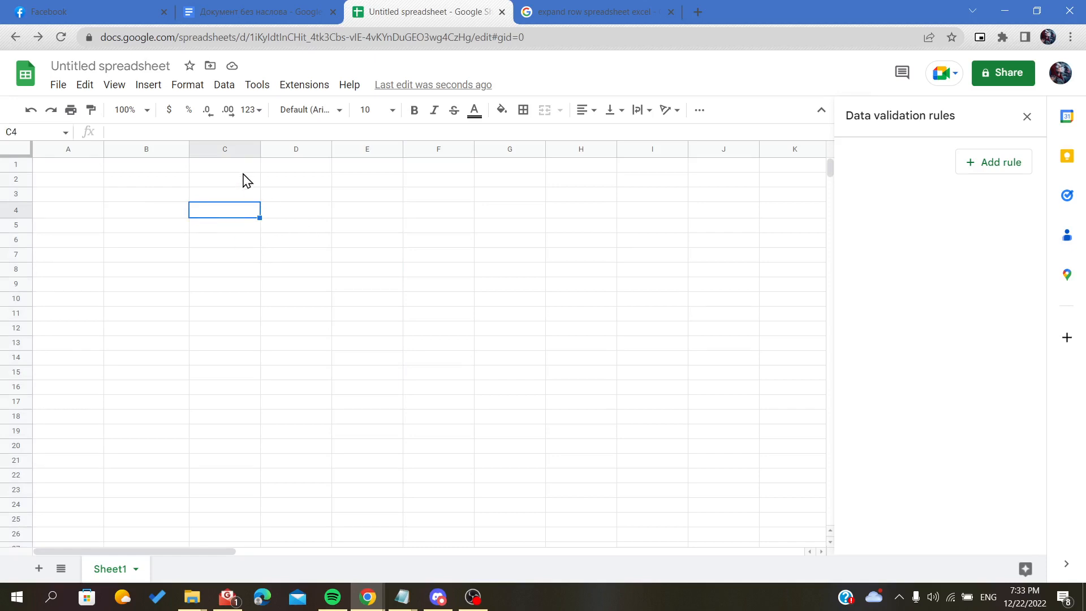
click(220, 195)
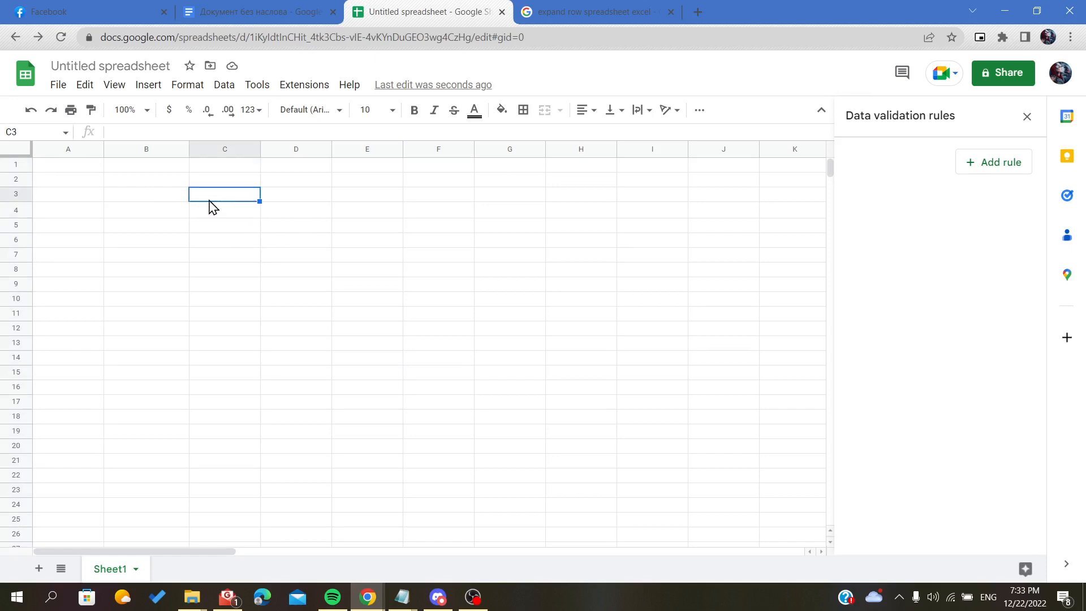
click(222, 149)
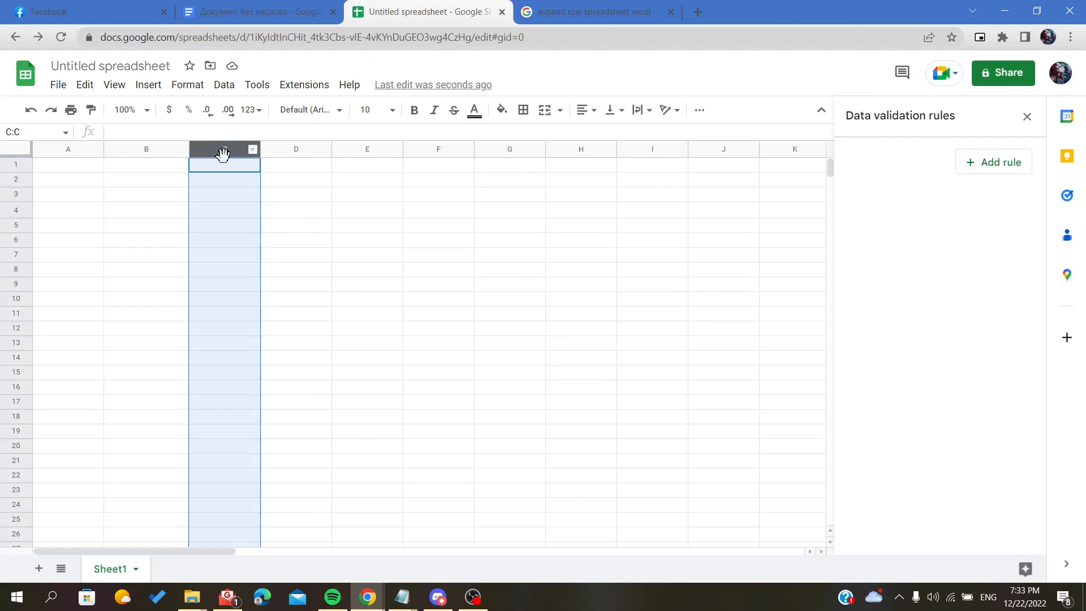
mouse_move(219, 152)
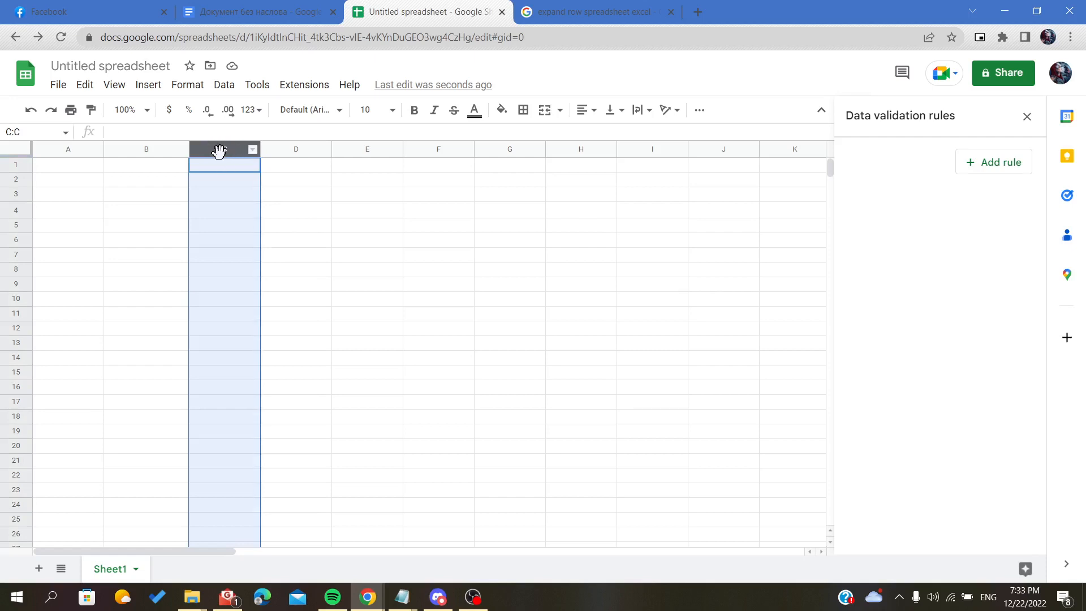
mouse_move(213, 142)
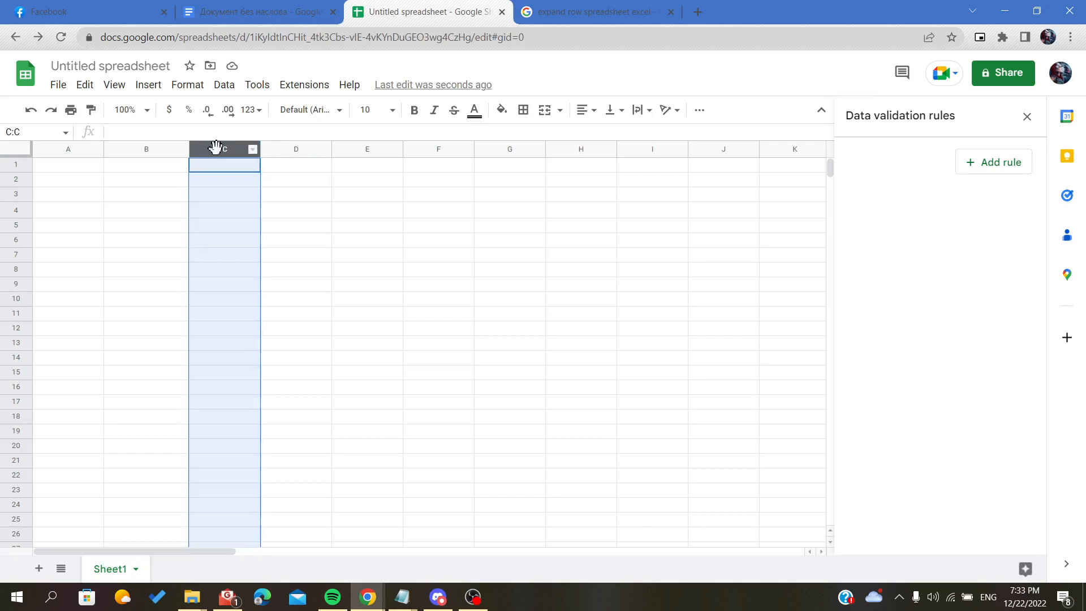
click(296, 150)
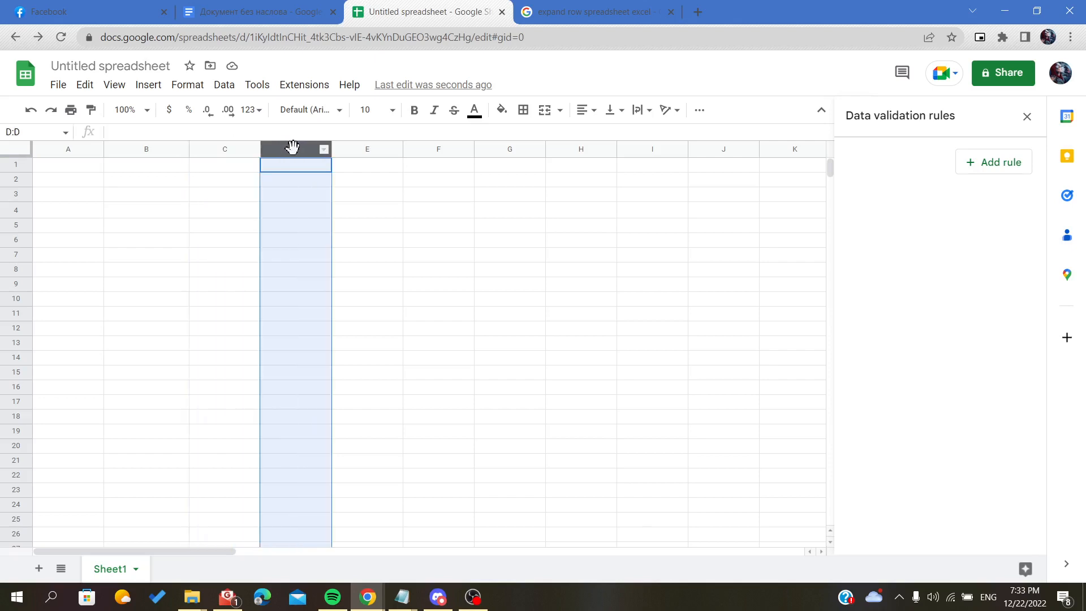
mouse_move(257, 152)
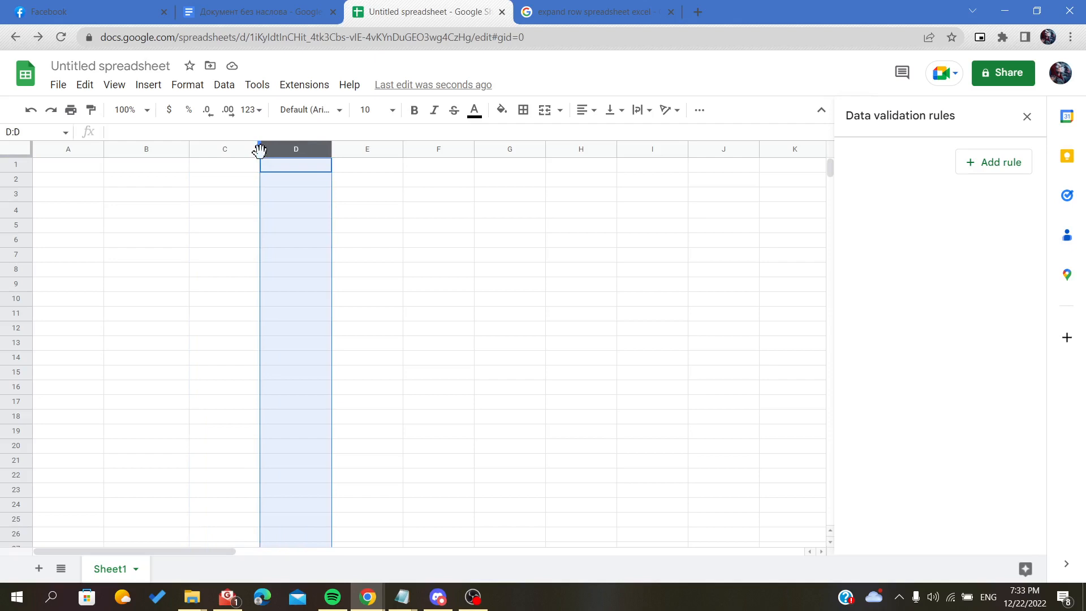
- Drag the header borders to narrow column C slightly and widen column D well past its original width
drag(259, 149, 258, 150)
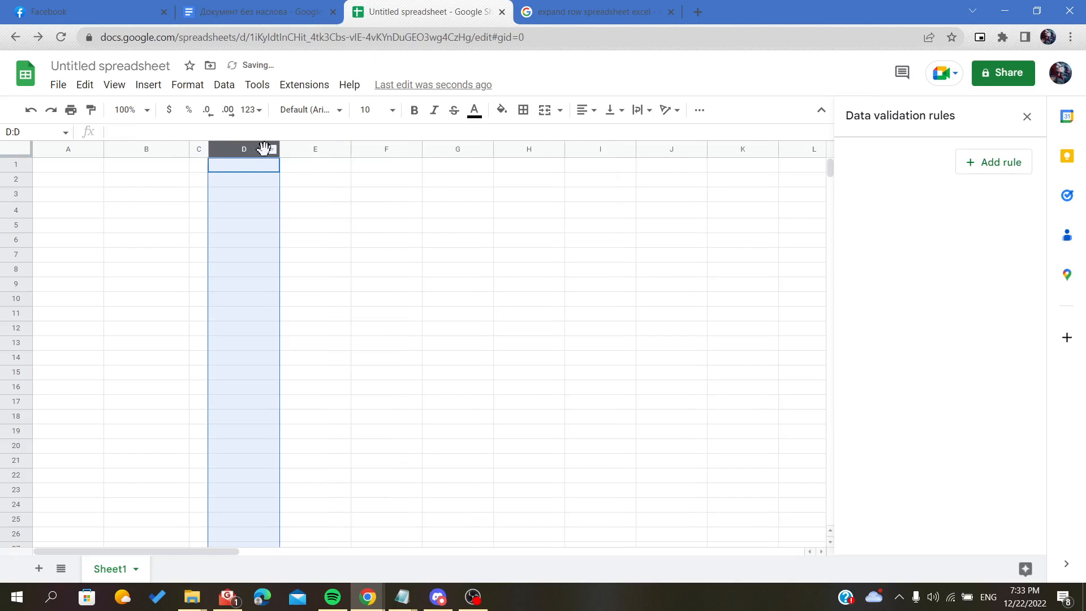
mouse_move(287, 161)
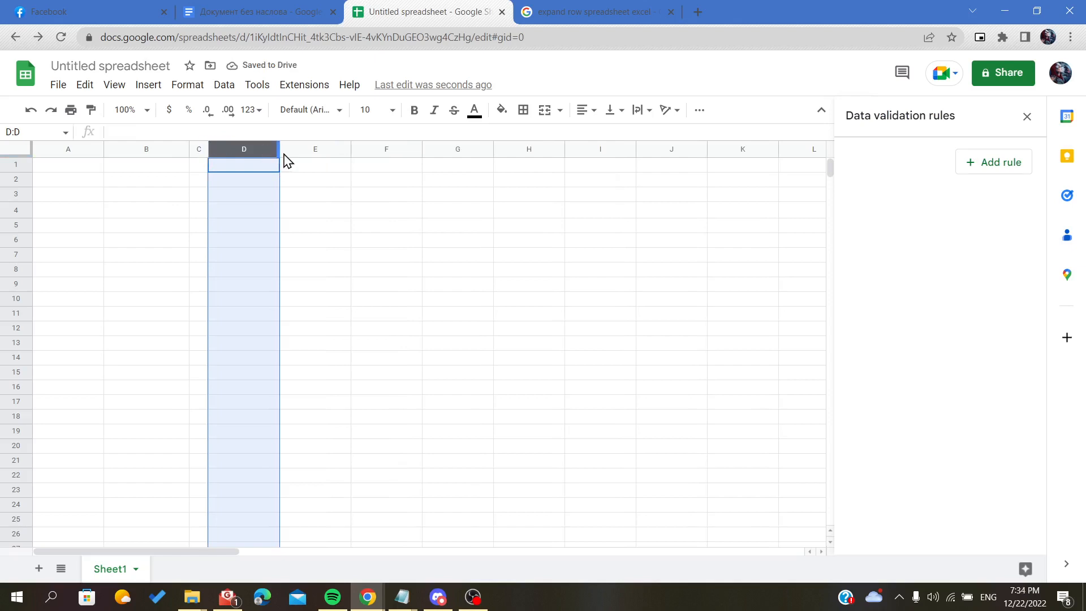
drag(279, 150, 345, 150)
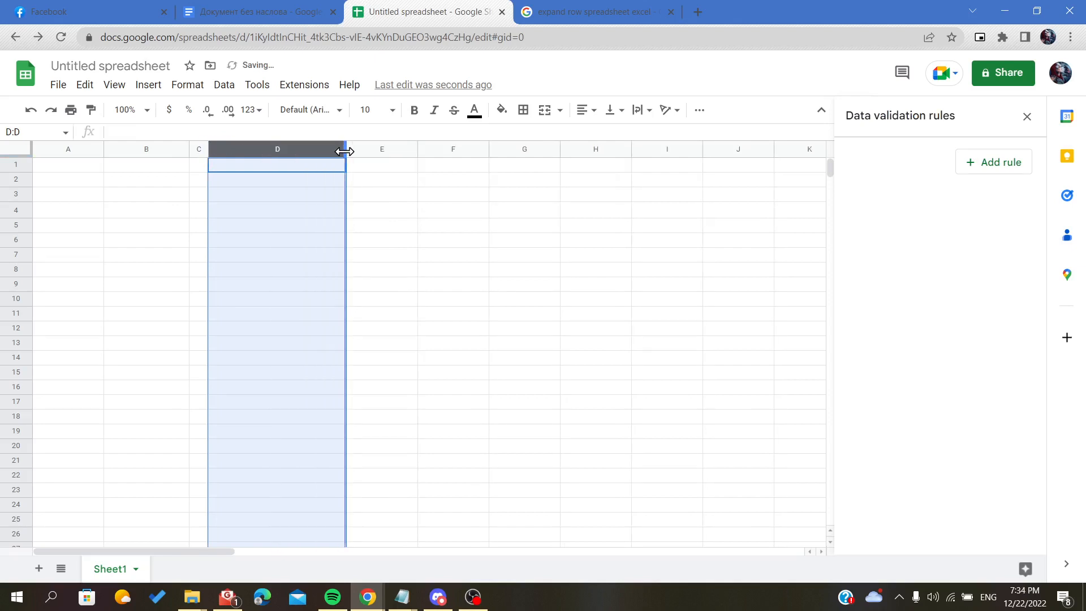
drag(346, 150, 509, 150)
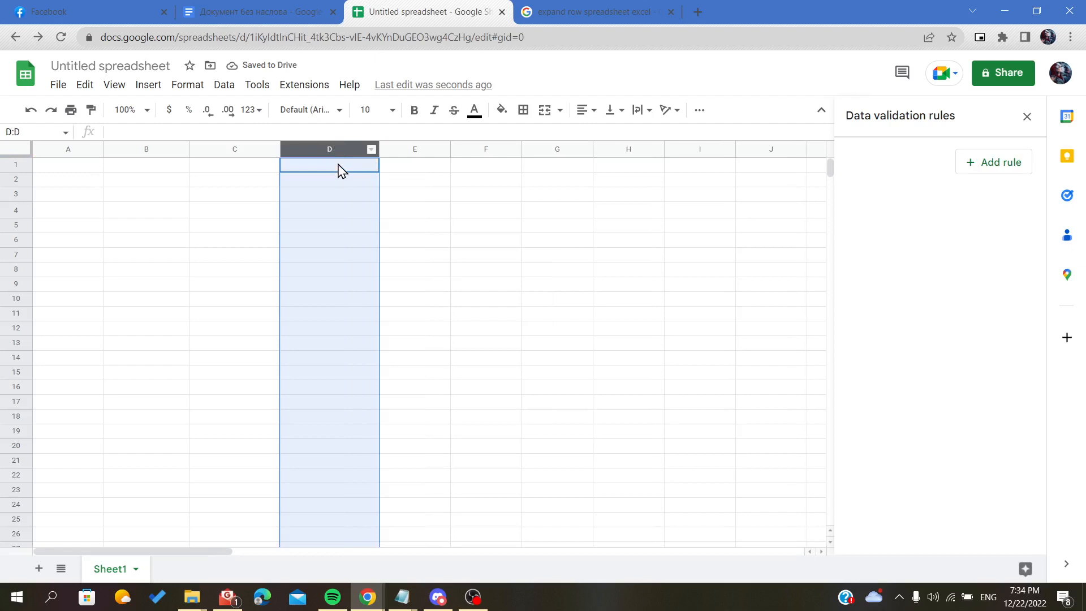
- Enter 'Heloo' with a long run of t's into D1 and move off the cell
text(He)
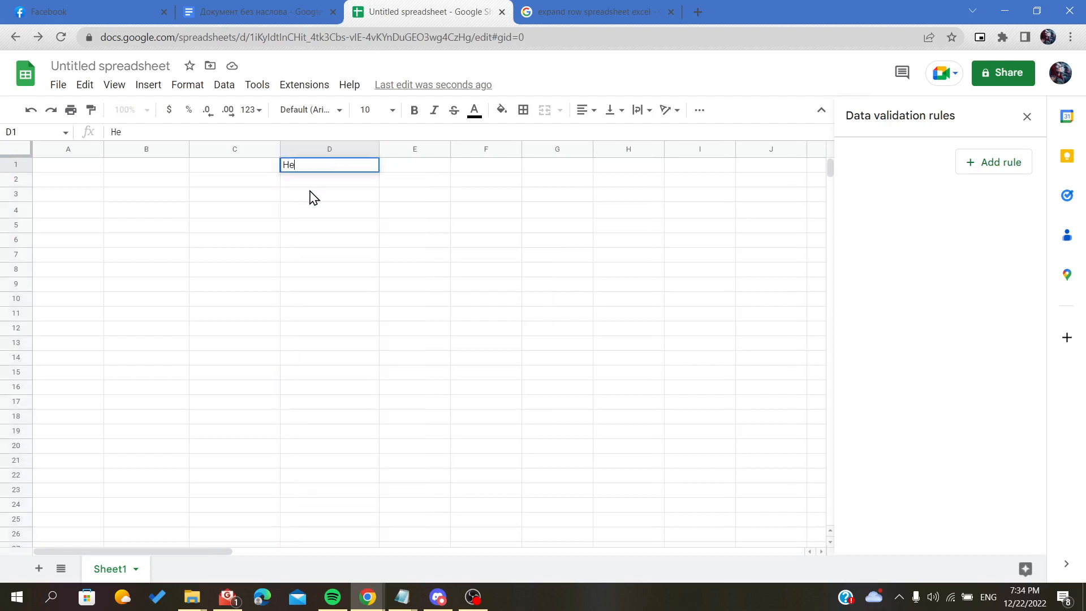
text(loo)
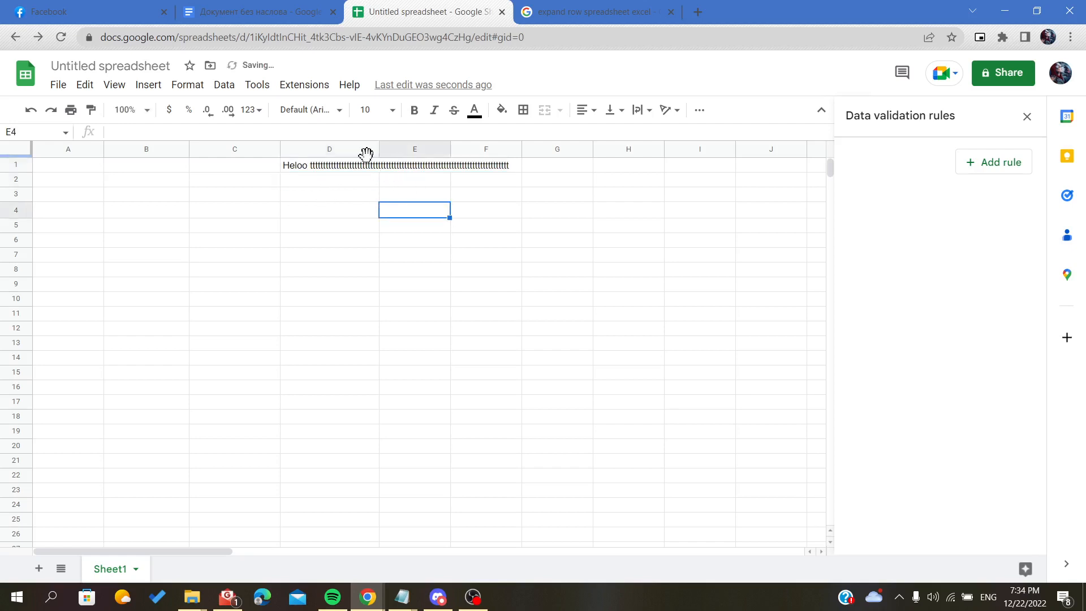
click(329, 150)
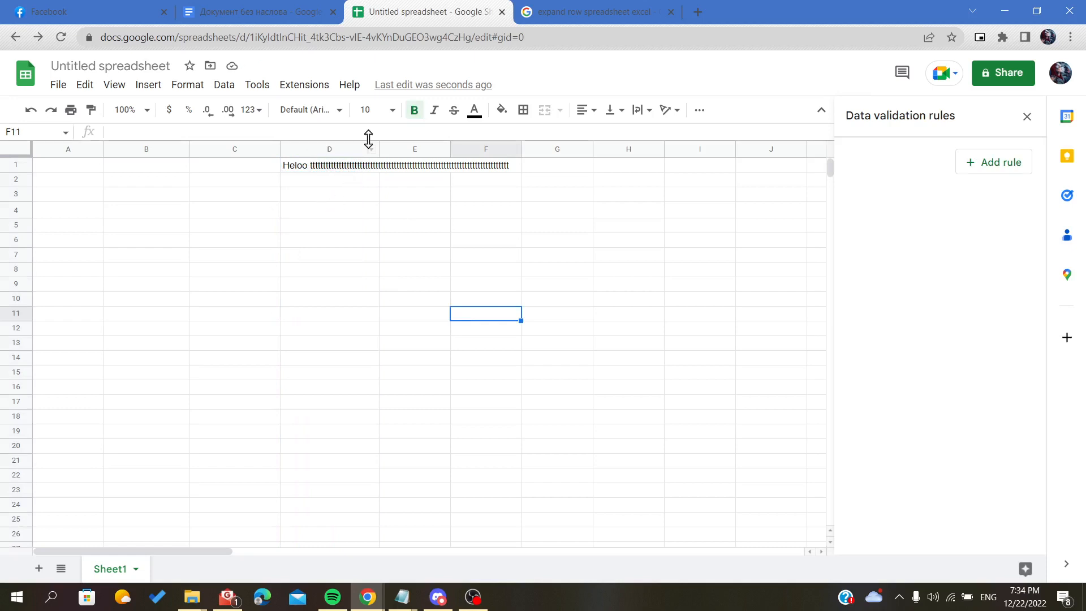
- Return column D to its narrow width and reselect the whole column
click(329, 149)
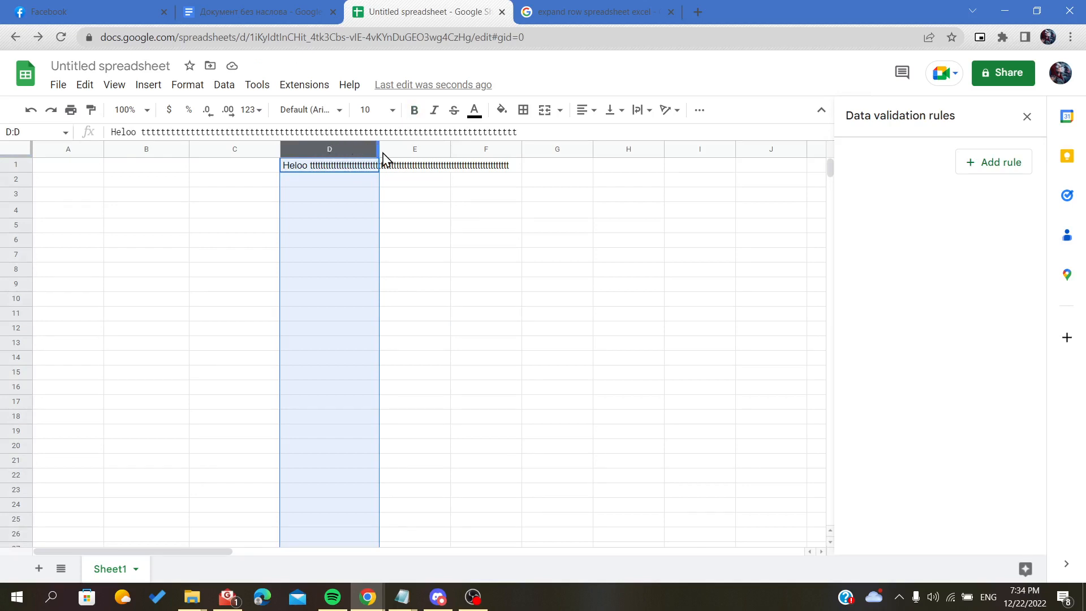
mouse_move(377, 149)
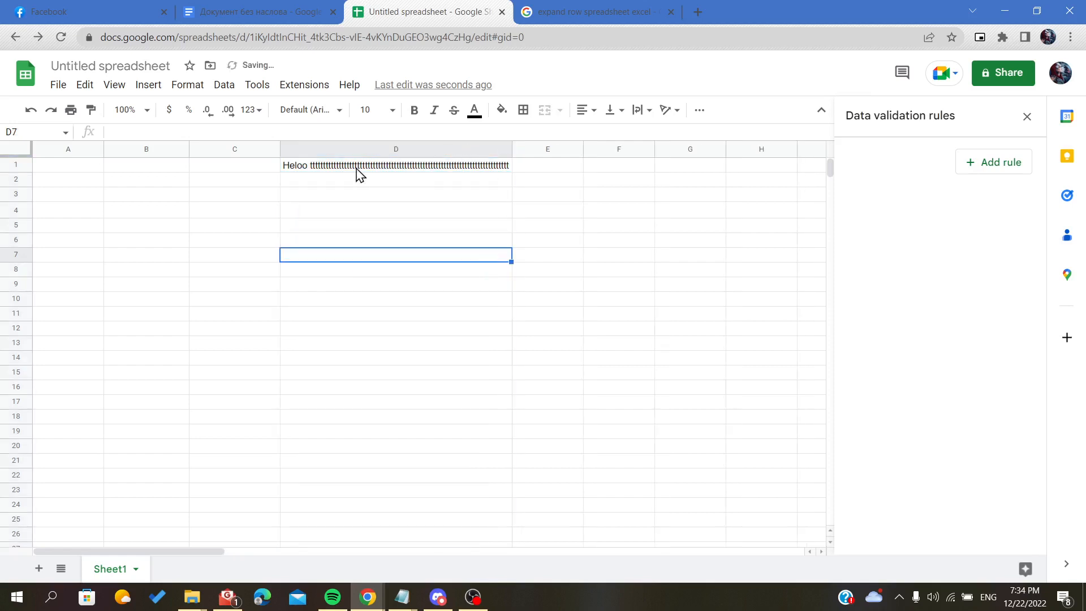
click(395, 166)
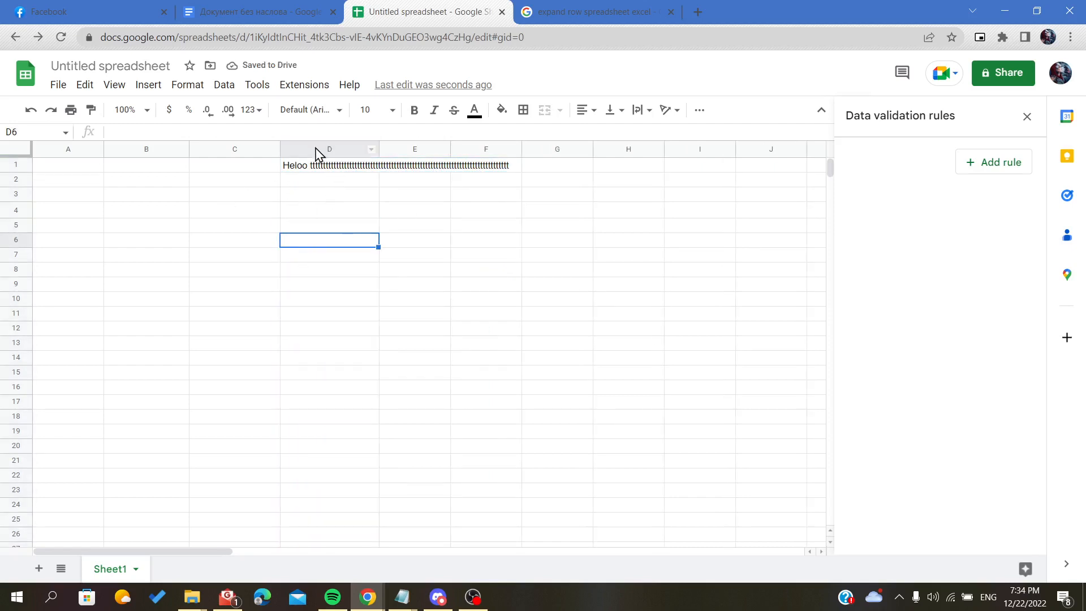
click(327, 149)
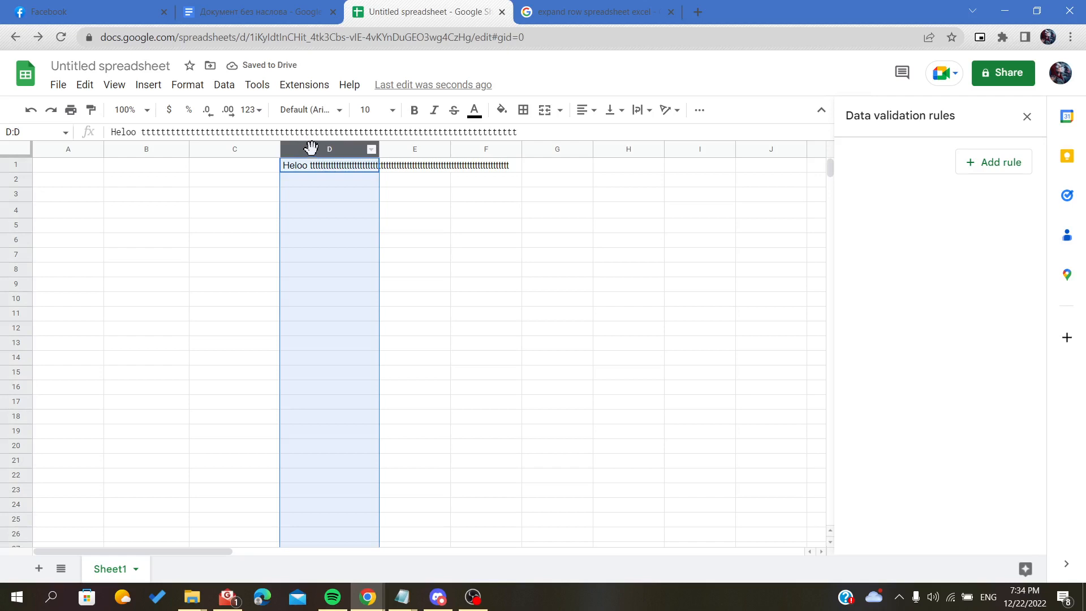
- Resize column D to 300 pixels via the Resize column dialog
right_click(316, 150)
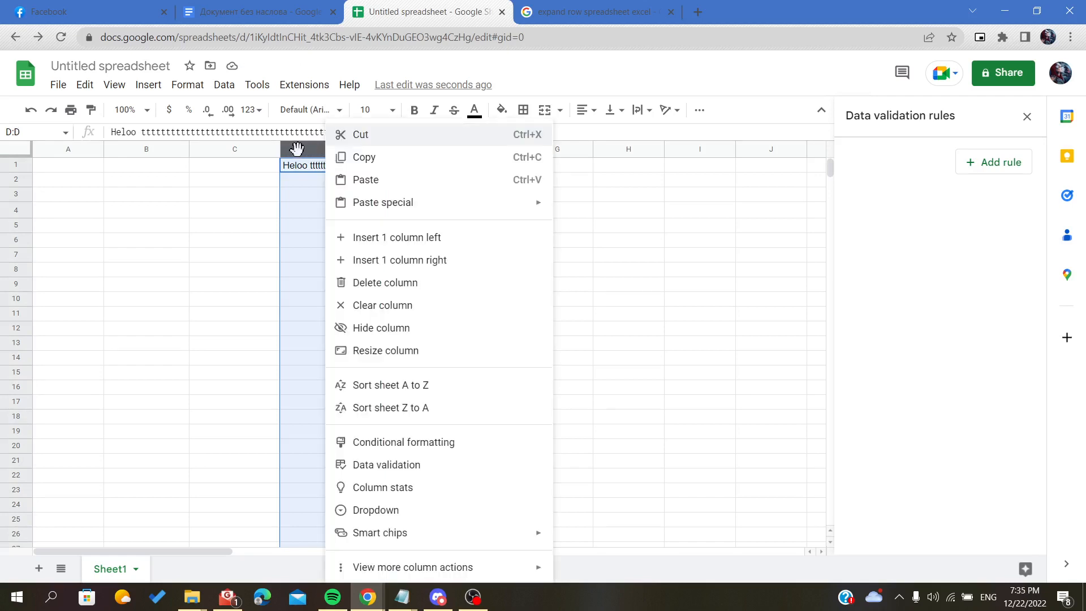
mouse_move(383, 334)
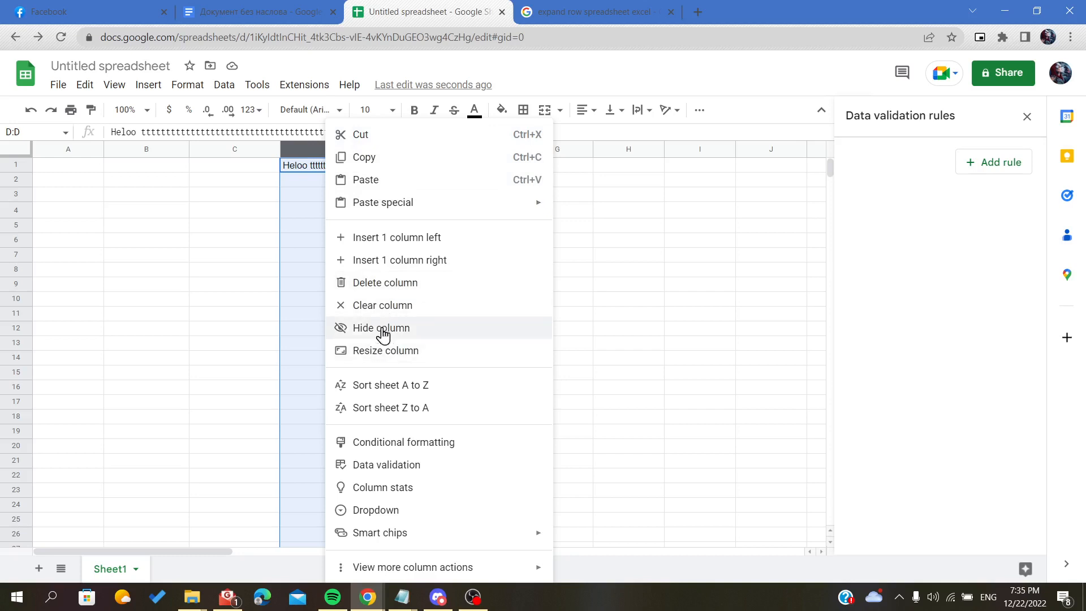
mouse_move(359, 342)
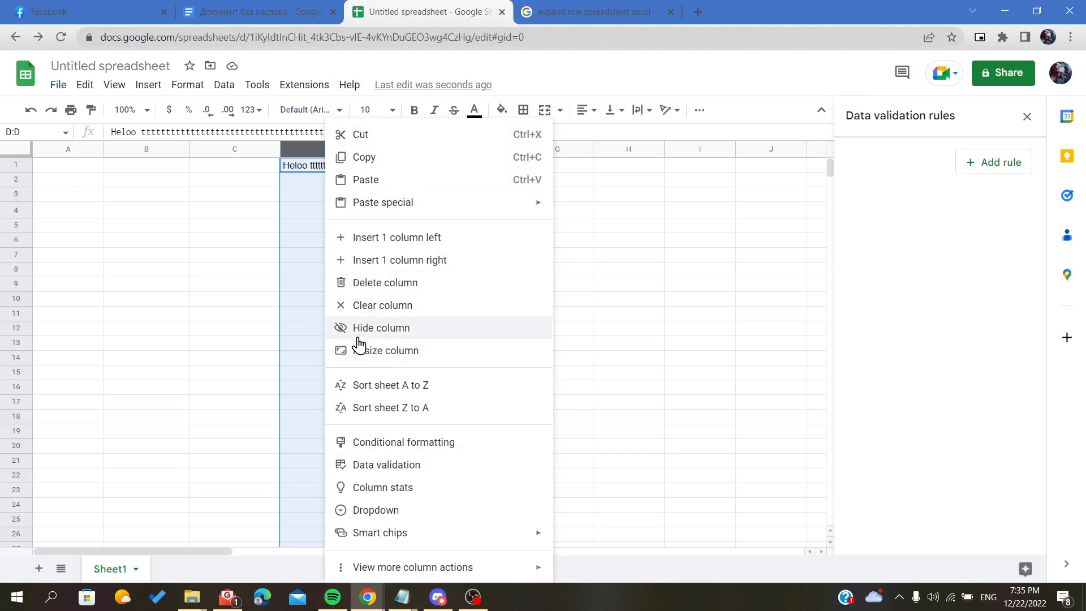
mouse_move(376, 357)
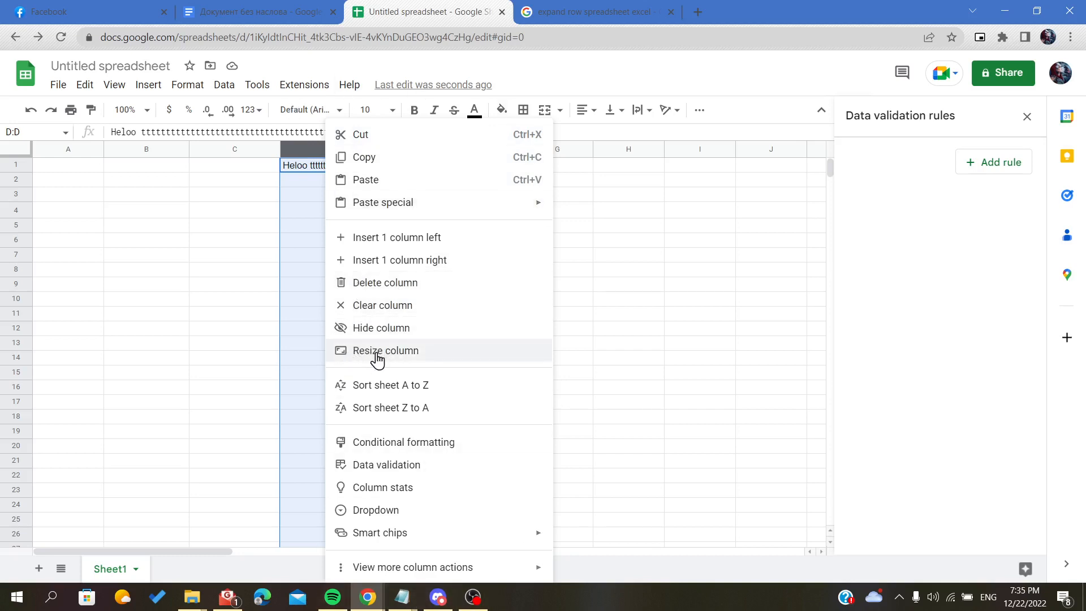
click(388, 351)
text(300)
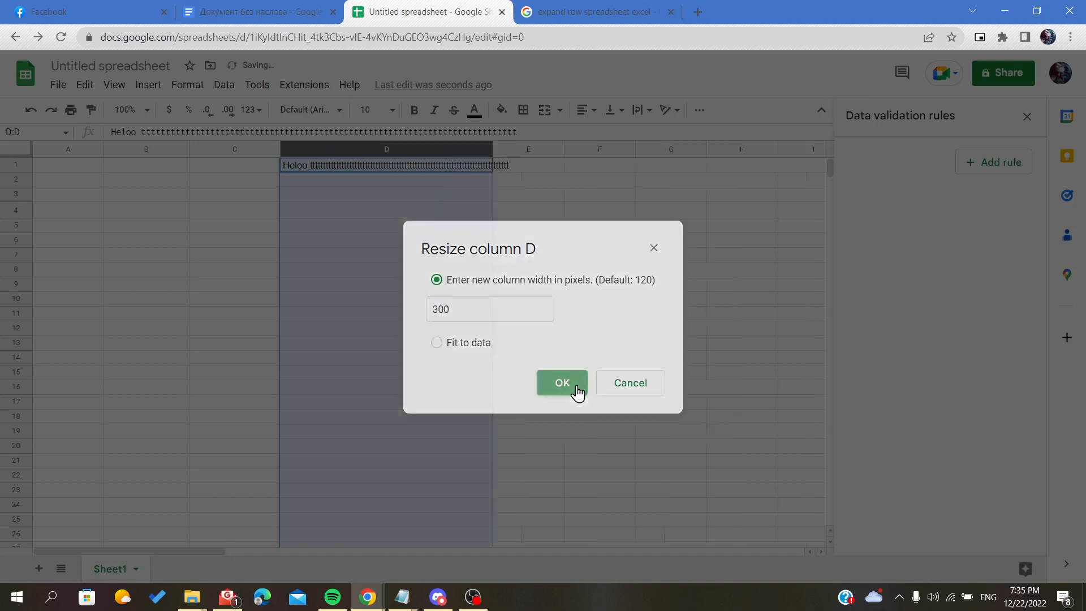
click(561, 383)
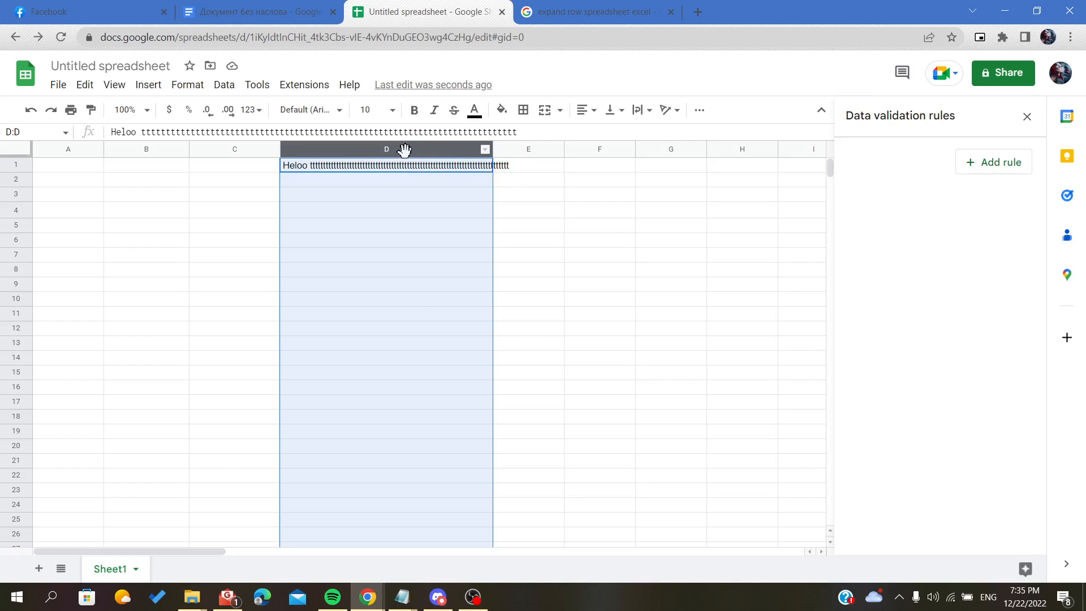
- Resize column D with Fit to data and check that the full Heloo text shows in D1
right_click(387, 149)
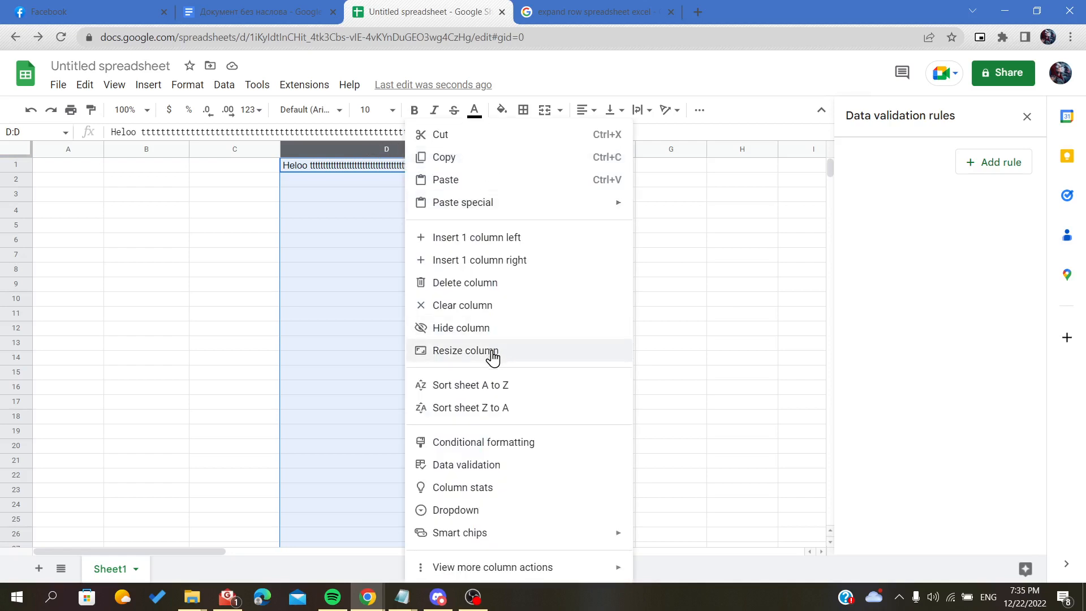
mouse_move(457, 364)
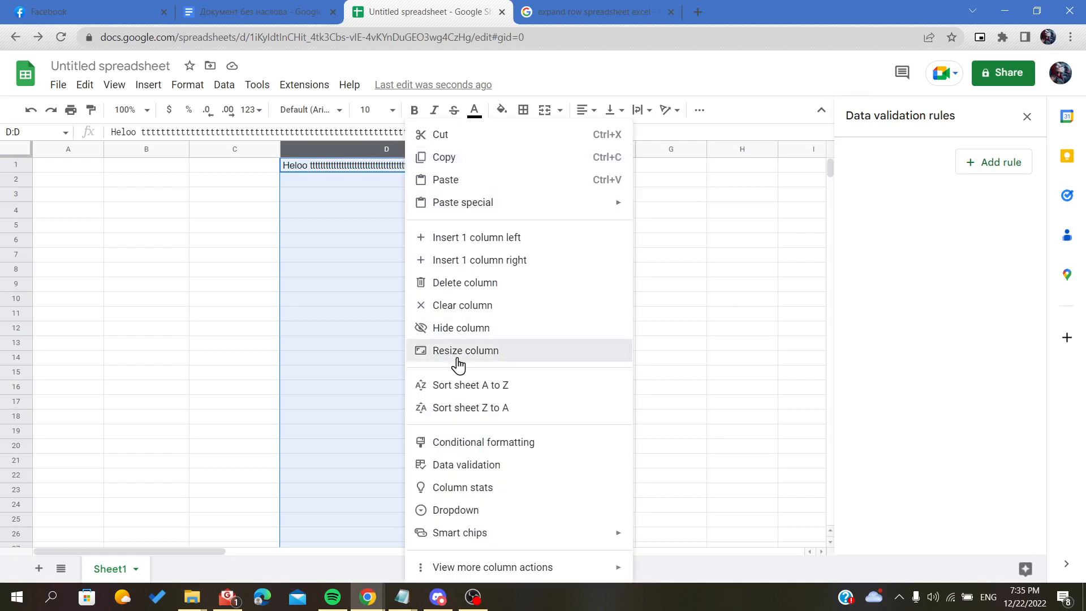
click(465, 351)
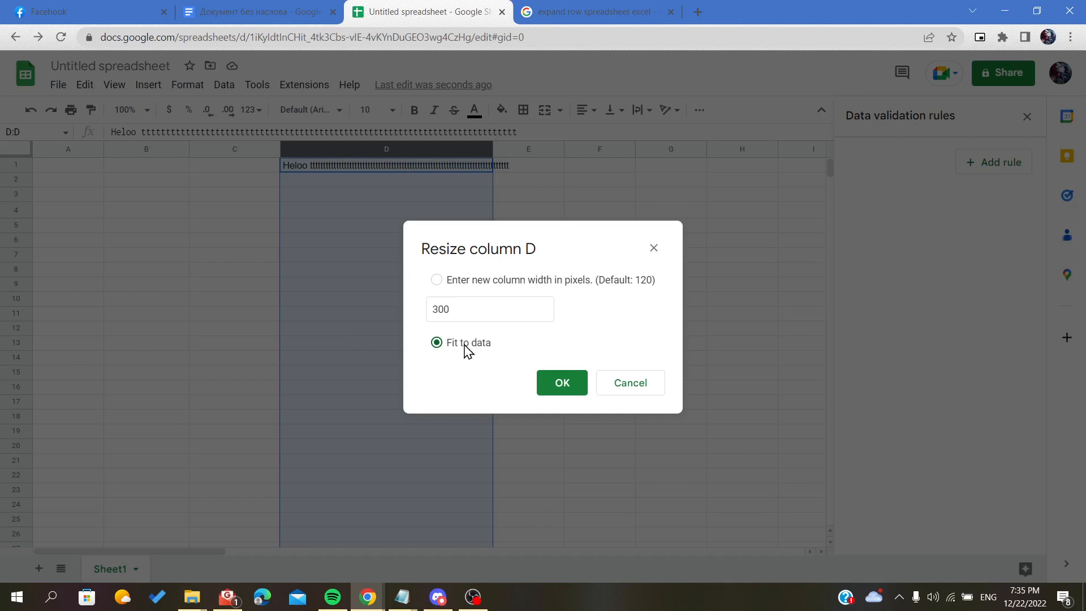
mouse_move(429, 357)
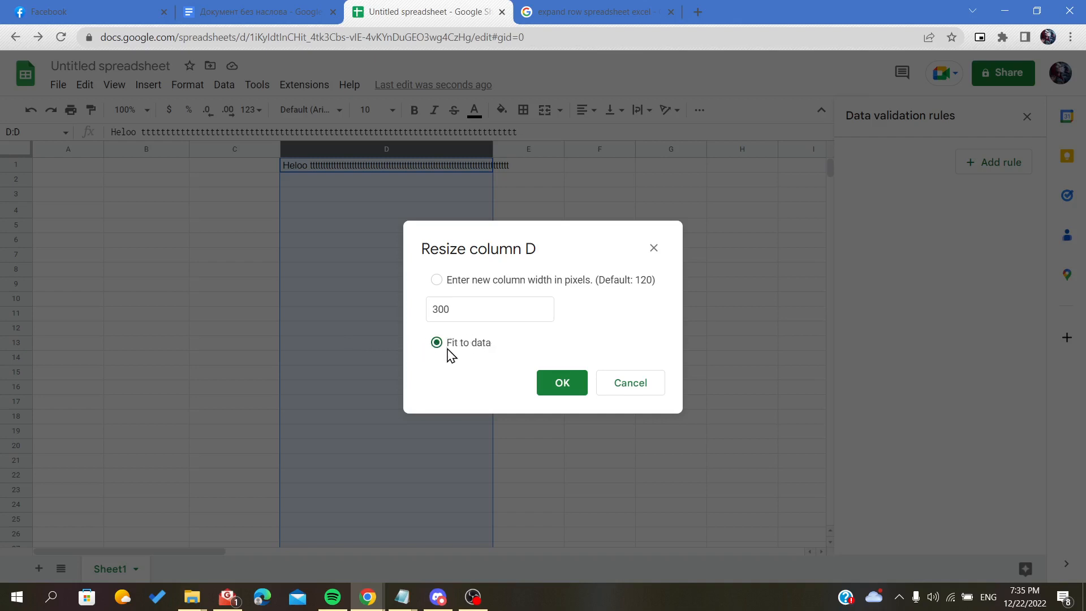
click(562, 383)
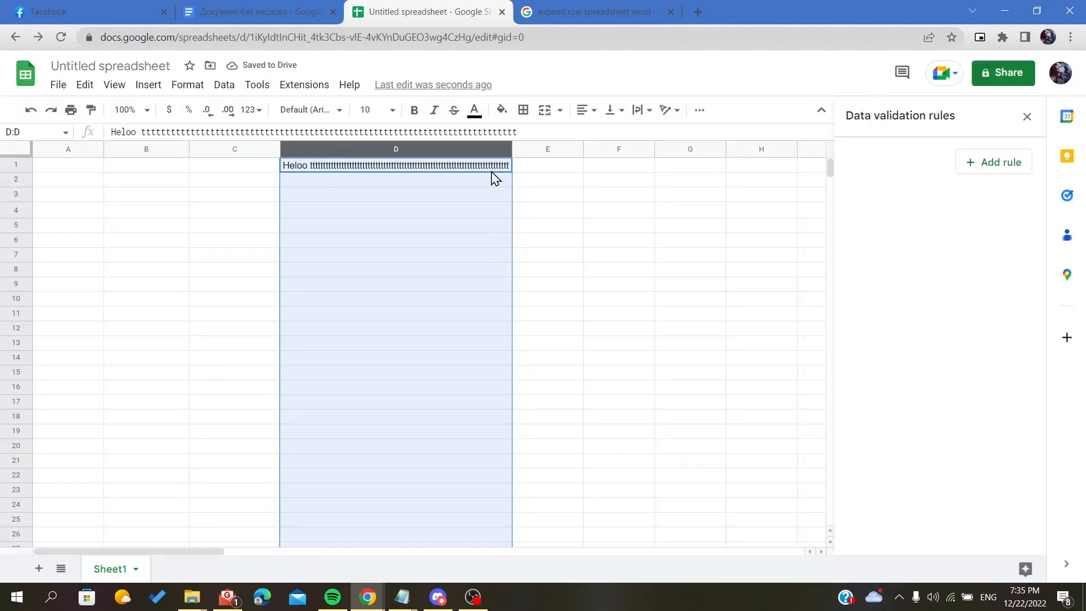
mouse_move(462, 177)
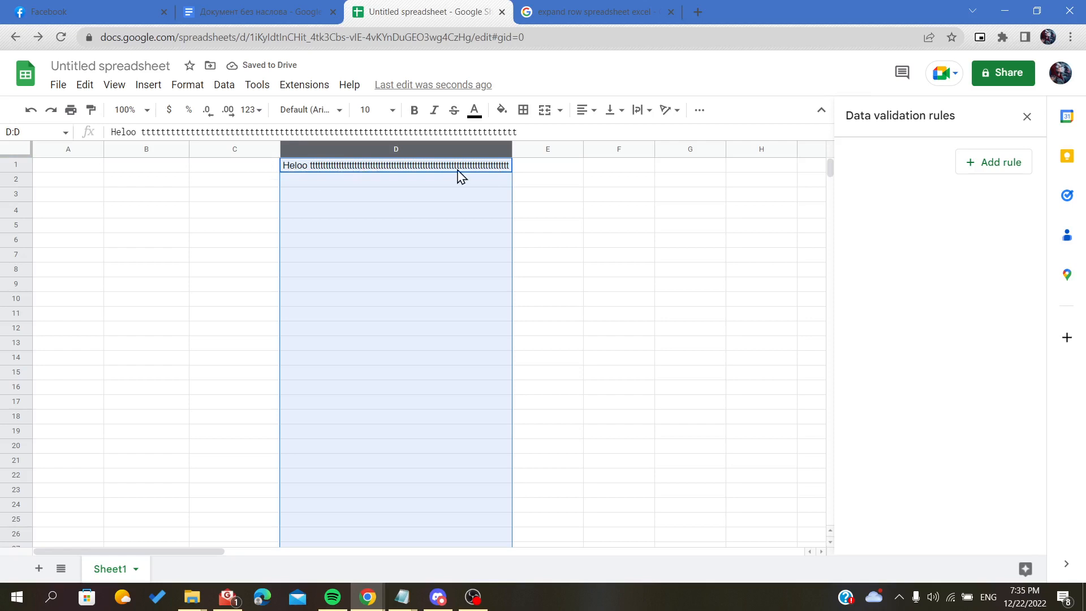
click(427, 165)
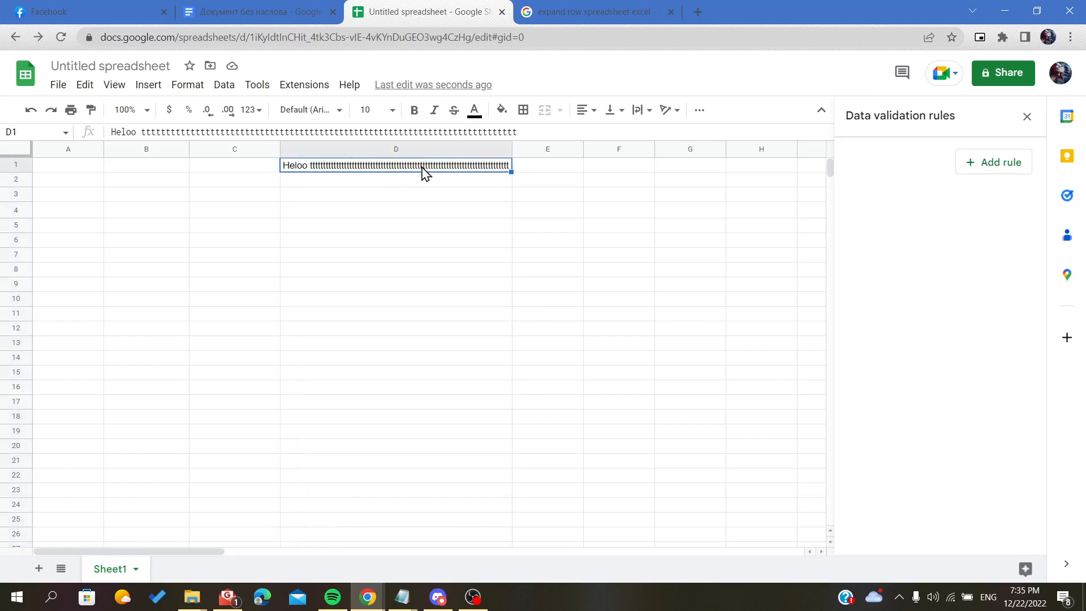
mouse_move(339, 152)
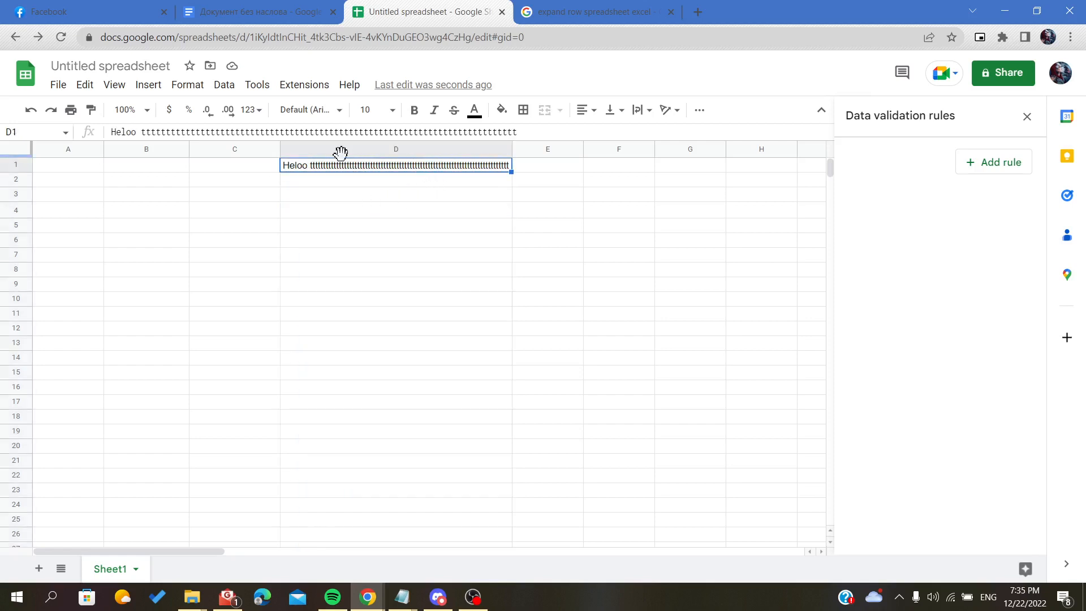
click(407, 194)
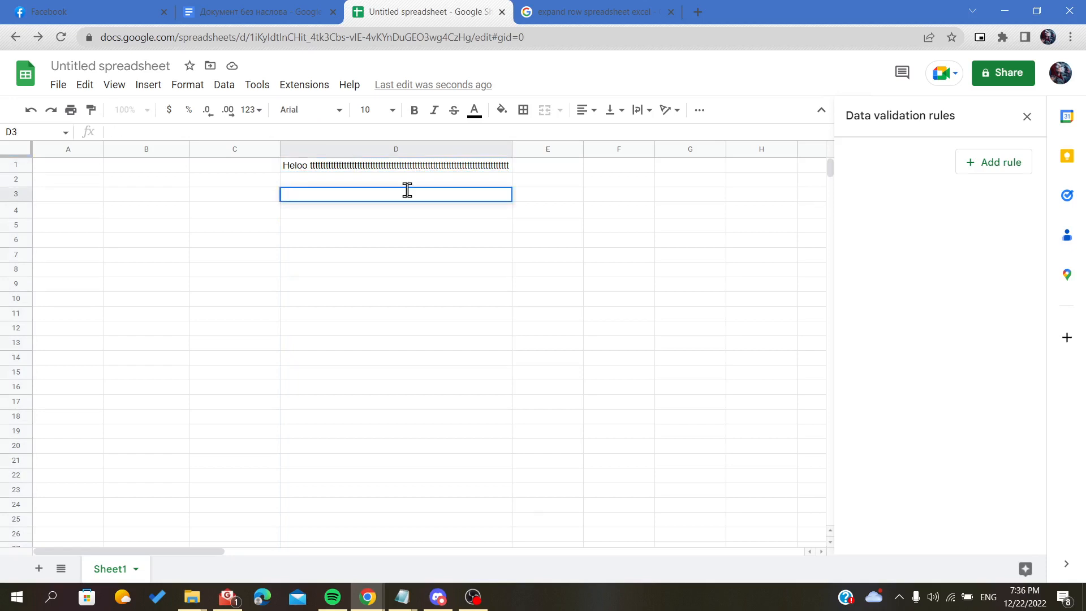